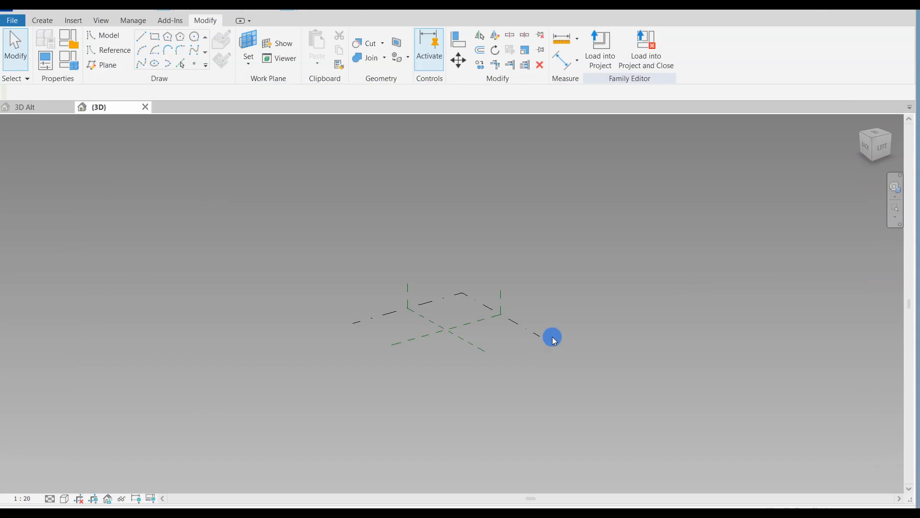
mouse_move(587, 337)
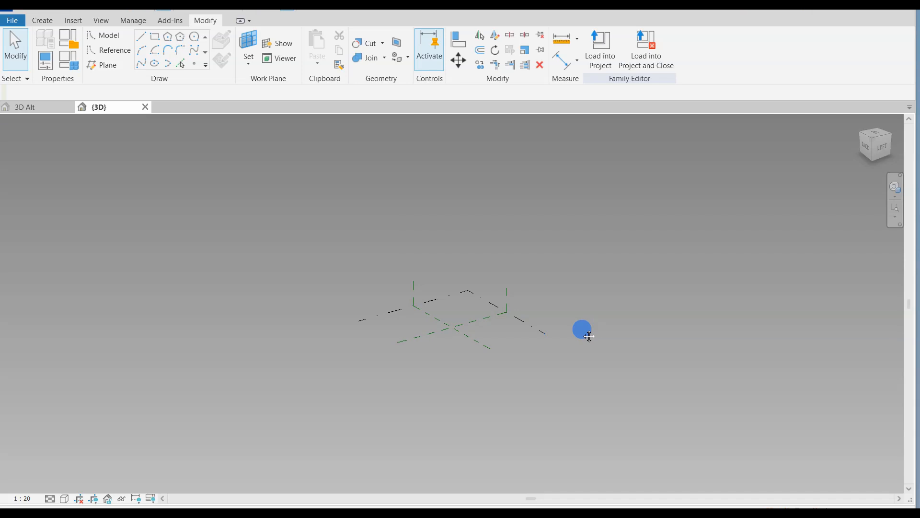
Step: Import the 'Vei og støttemur_3d linjer.dwg' CAD file into the family
left_click(133, 20)
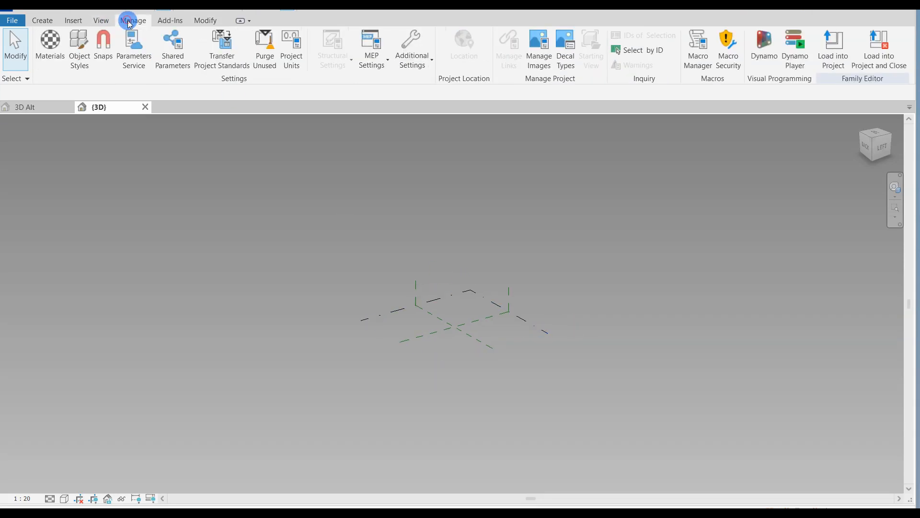
left_click(73, 20)
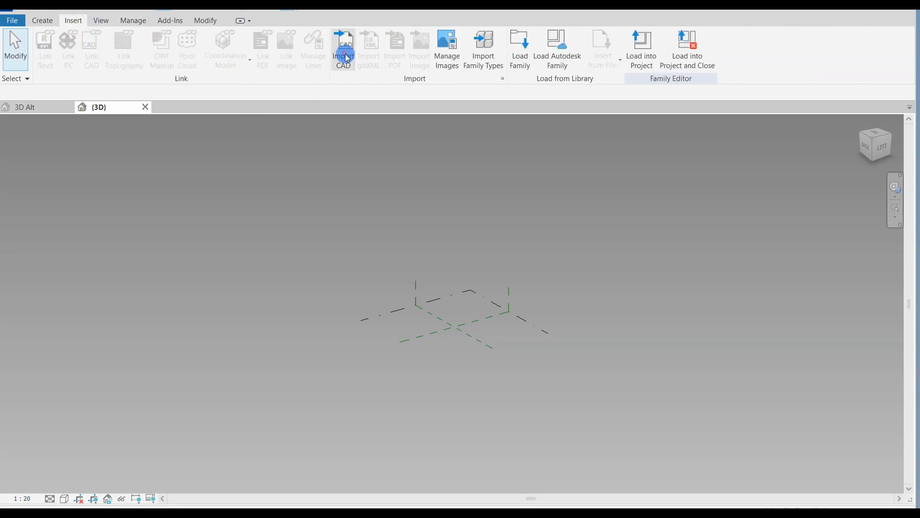
left_click(343, 45)
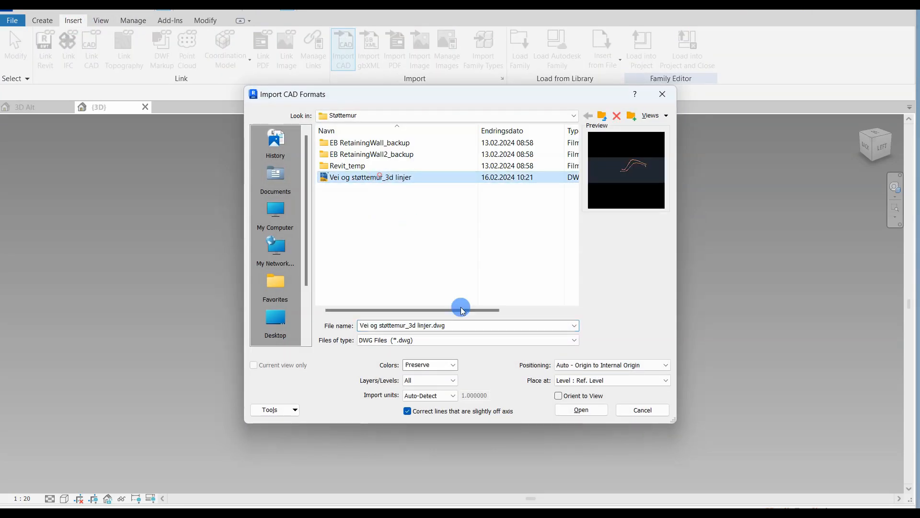
left_click(581, 409)
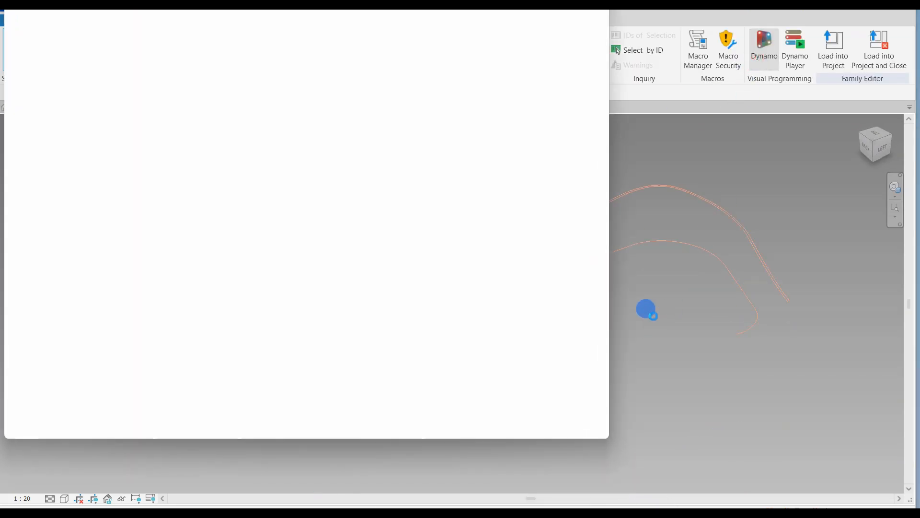
Step: Launch Dynamo, start a blank graph, and place Select Model Element and Element.Geometry nodes
left_click(761, 42)
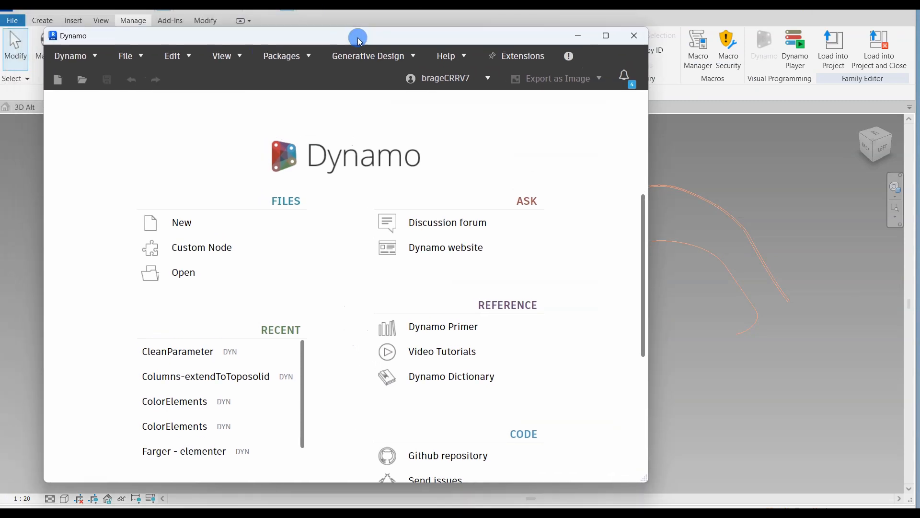
left_click(181, 222)
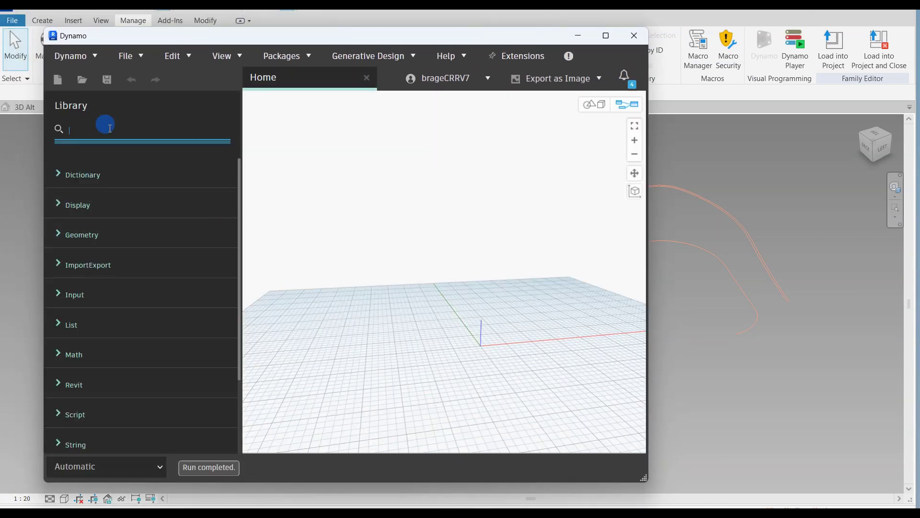
type("Select modal")
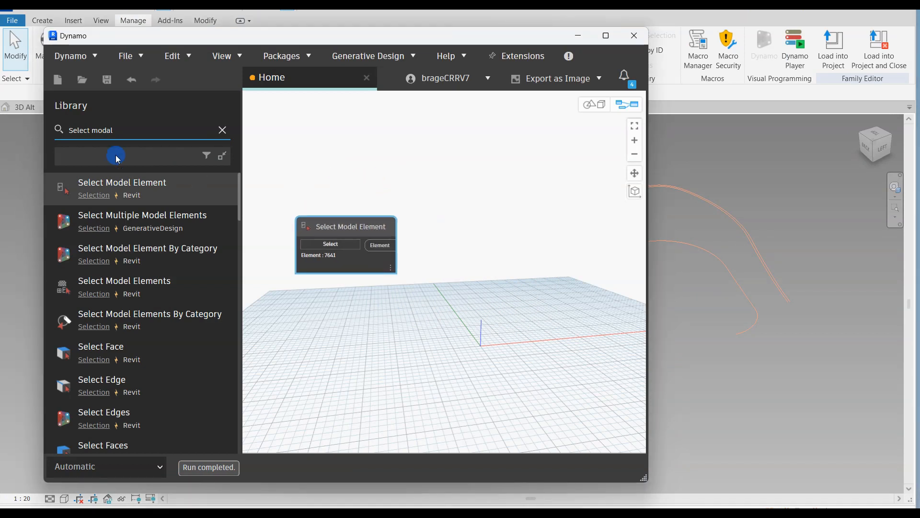
type("ele")
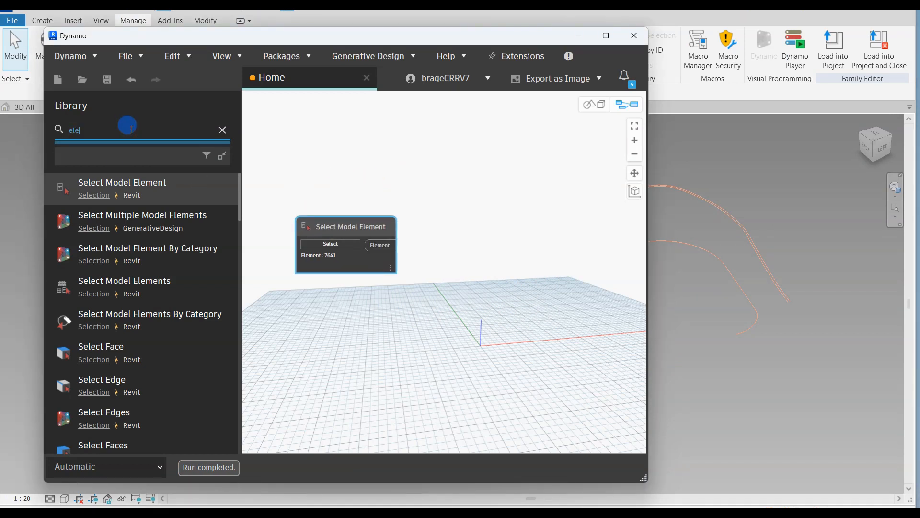
type("element-geo")
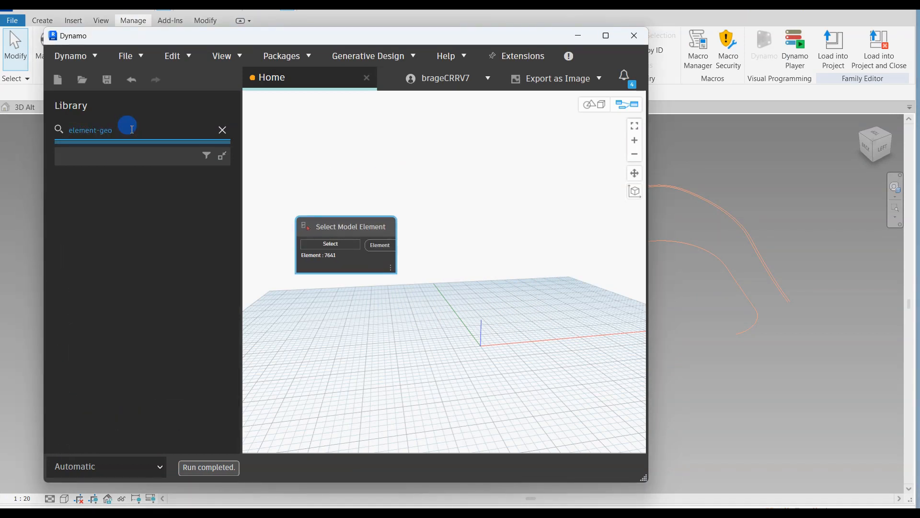
type("element.")
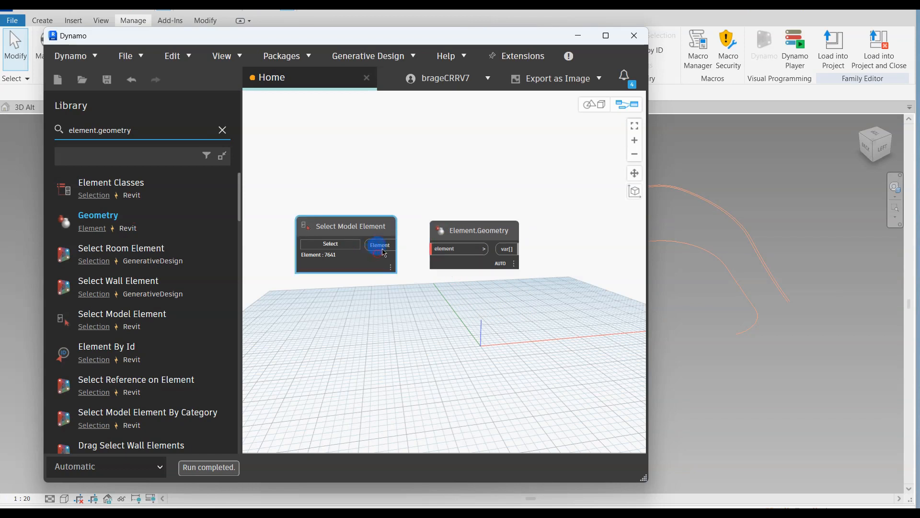
Step: Wire the picked element into Element.Geometry, add List.GetItemAtIndex with a 0 Number index, and set Manual runs
left_click_drag(379, 245, 458, 248)
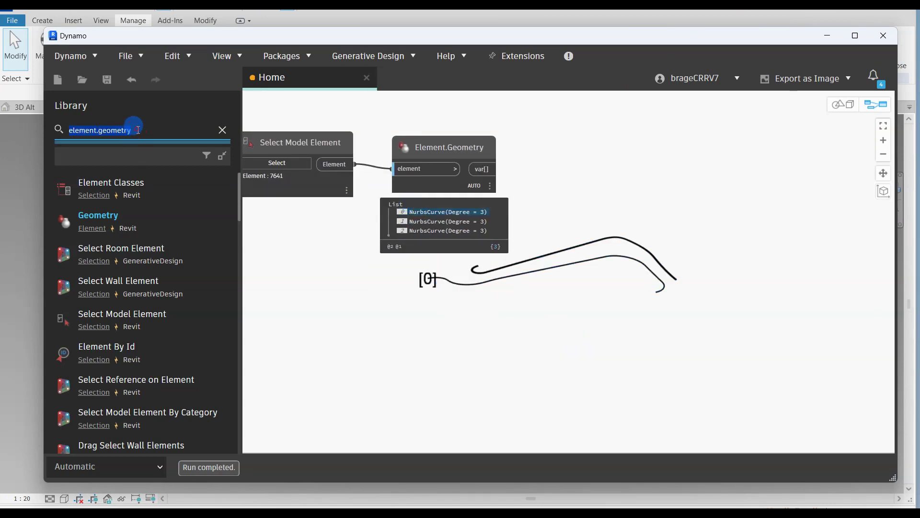
type("list.getitematindex")
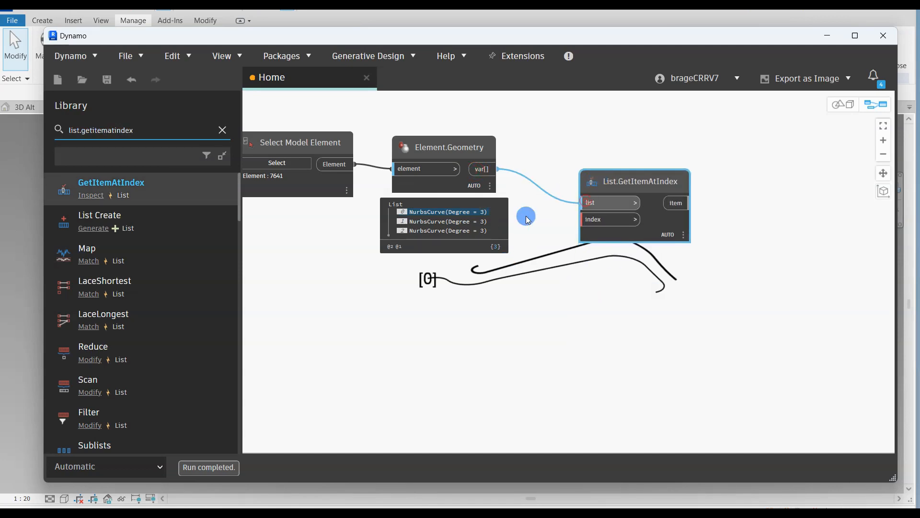
triple_click(118, 130)
type("number")
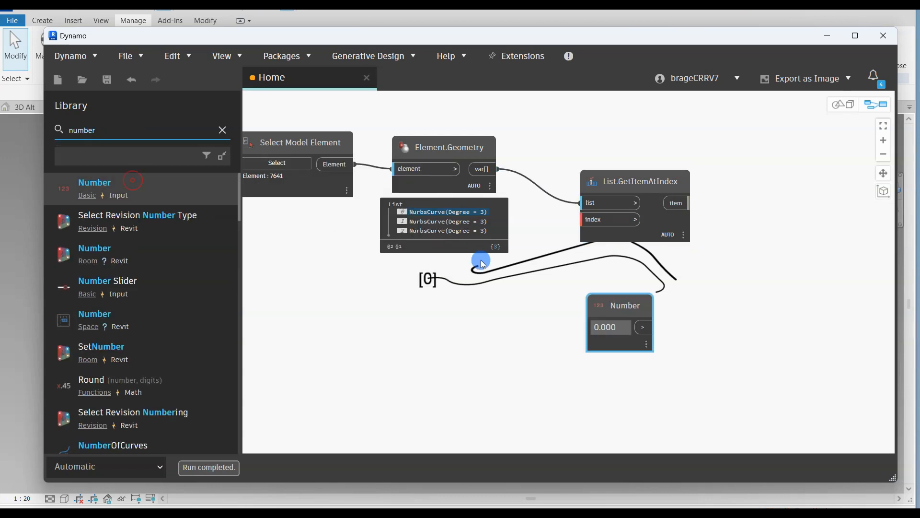
left_click(105, 466)
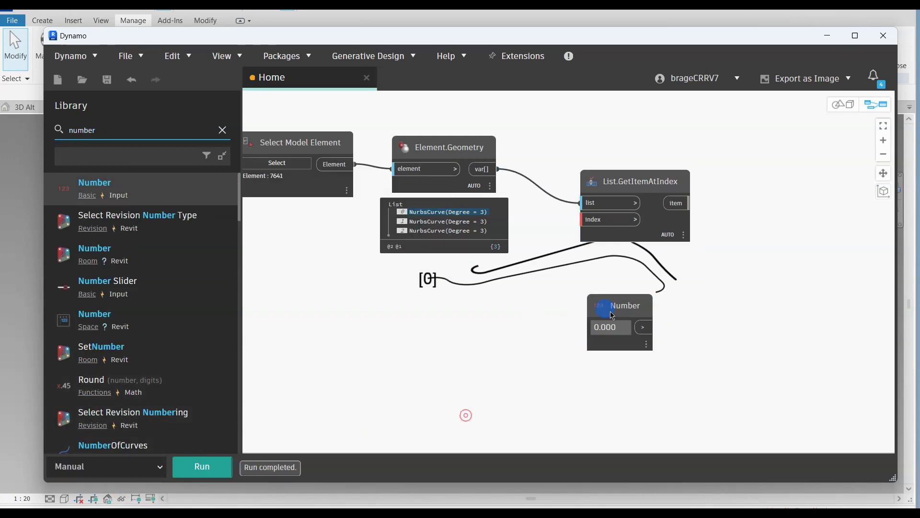
left_click_drag(619, 305, 491, 276)
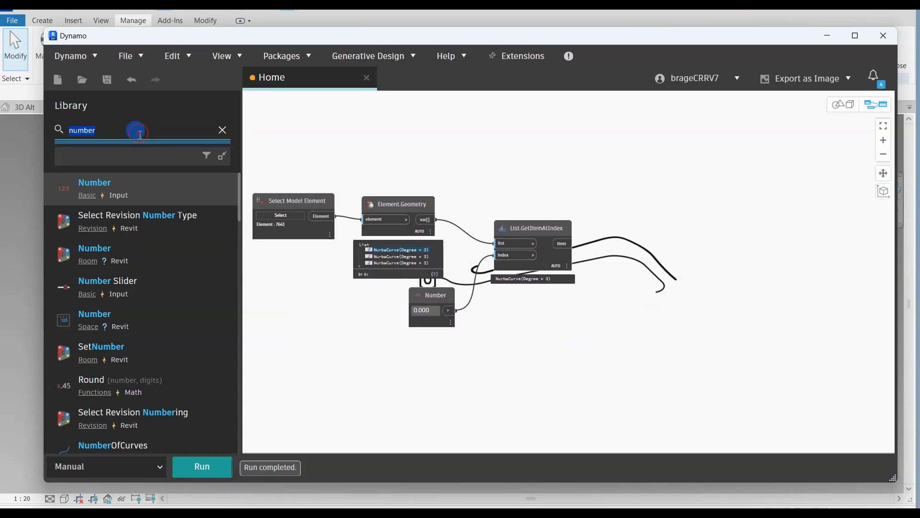
Step: Add Curve.PointAtParameter driven by a 0..1..#a Code Block with count 50, and run
type("curve.pointatparameter")
type("0..1..#10;")
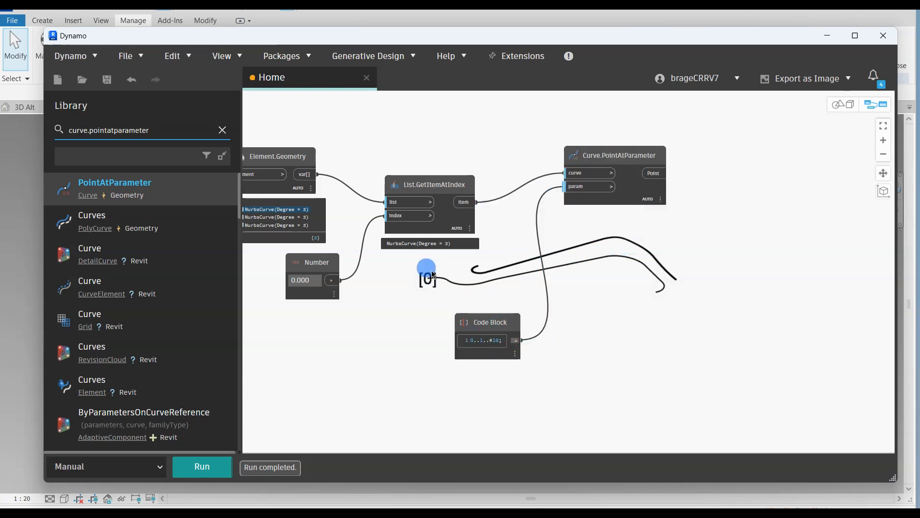
left_click(482, 340)
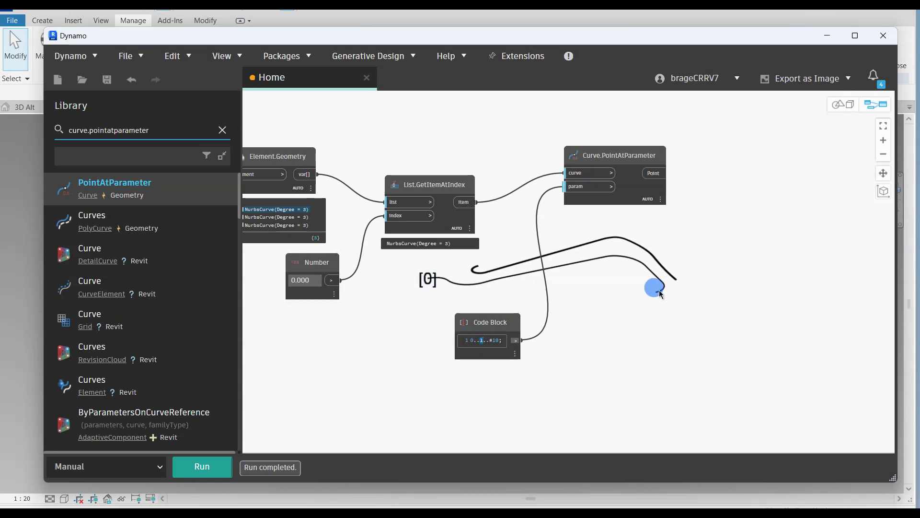
left_click(202, 467)
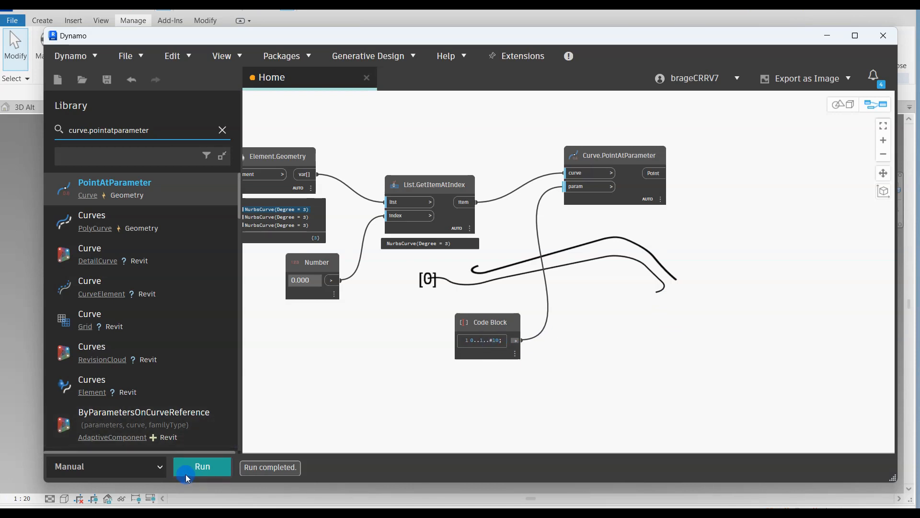
left_click(202, 466)
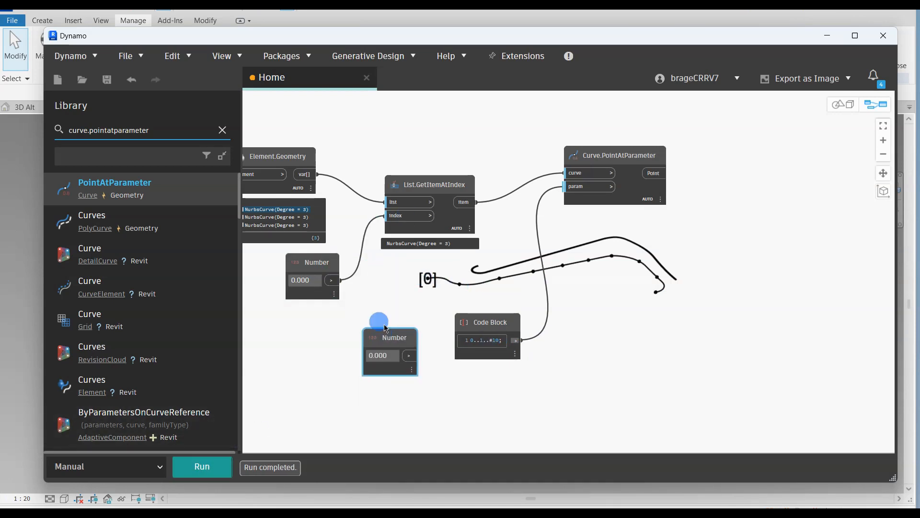
left_click(481, 339)
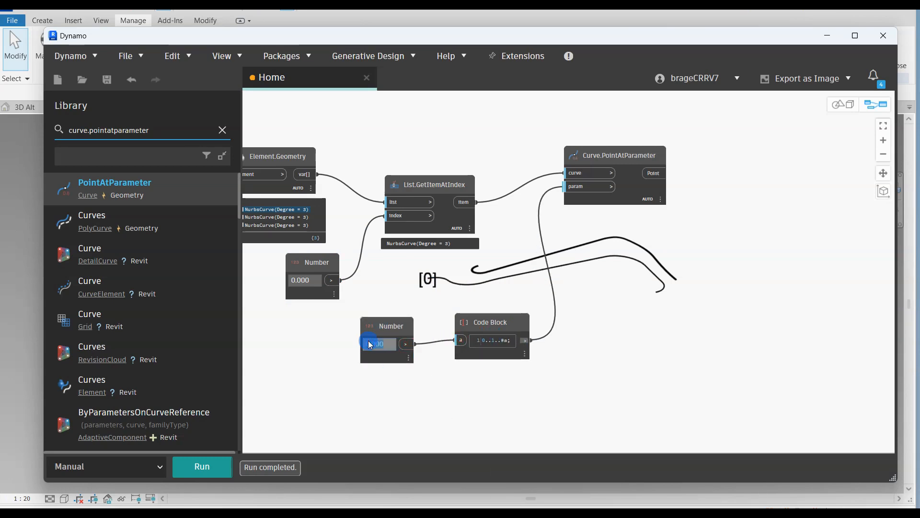
left_click(202, 467)
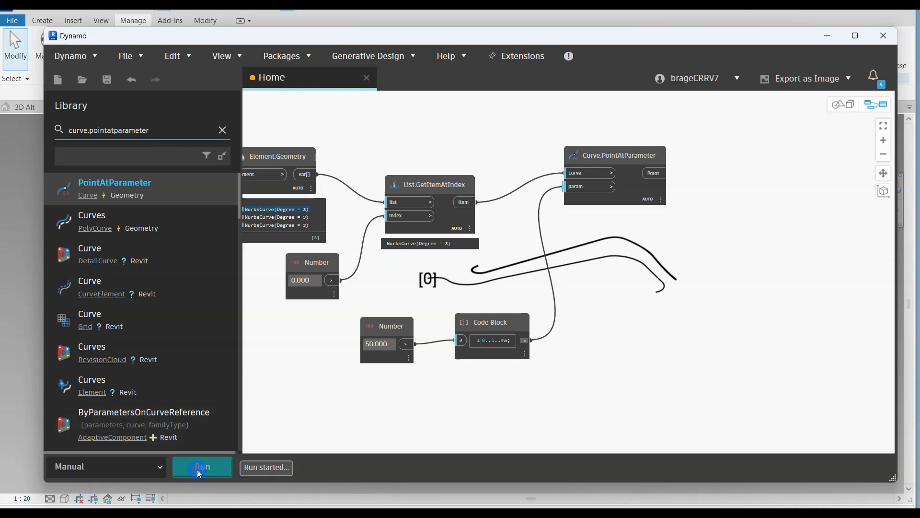
left_click(202, 468)
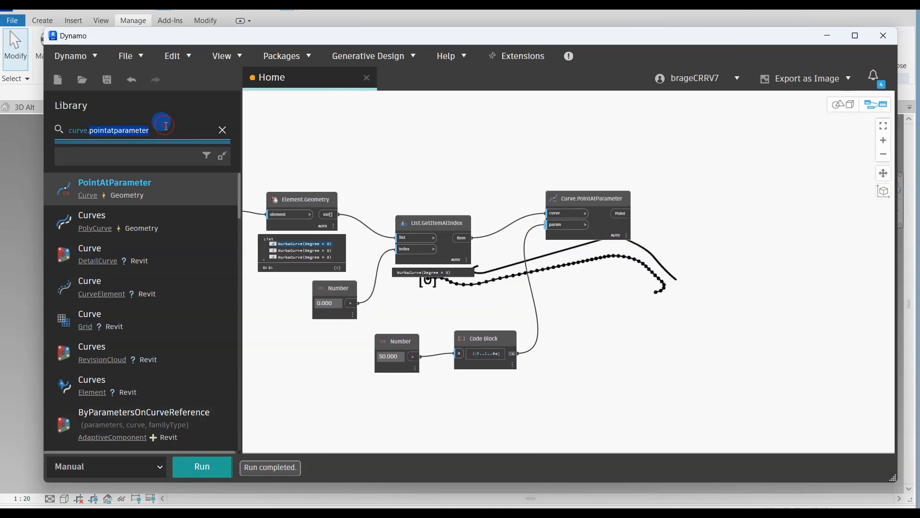
Step: Add ReferencePoint.ByPoint and feed the curve points into it
type("reference")
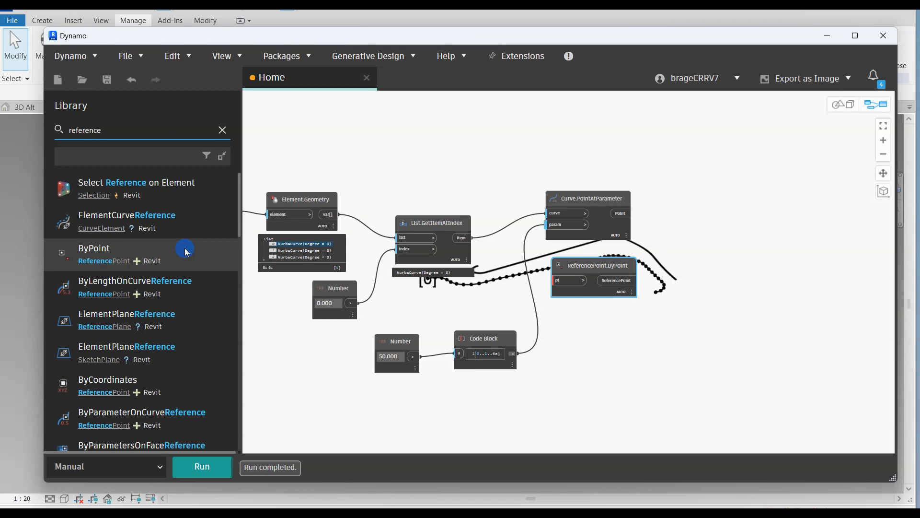
left_click_drag(594, 265, 727, 203)
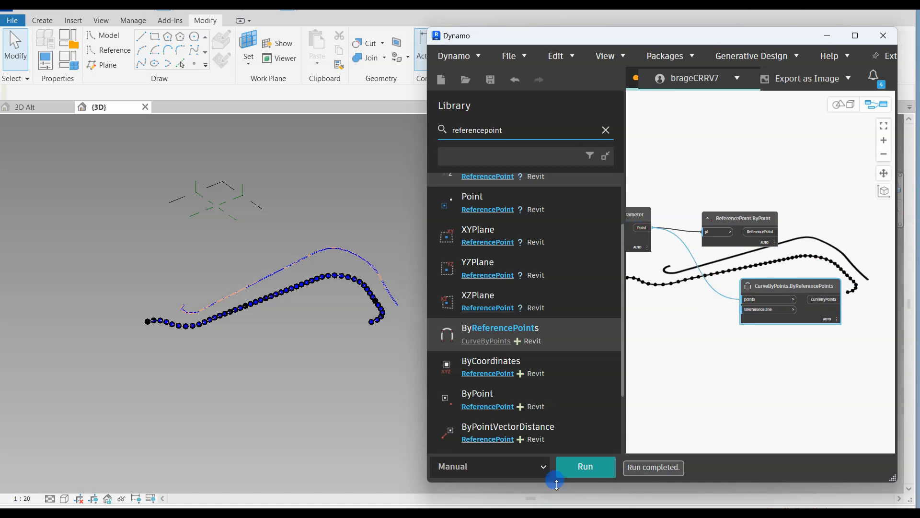
Step: Rerun the graph until it completes without warnings
left_click(586, 467)
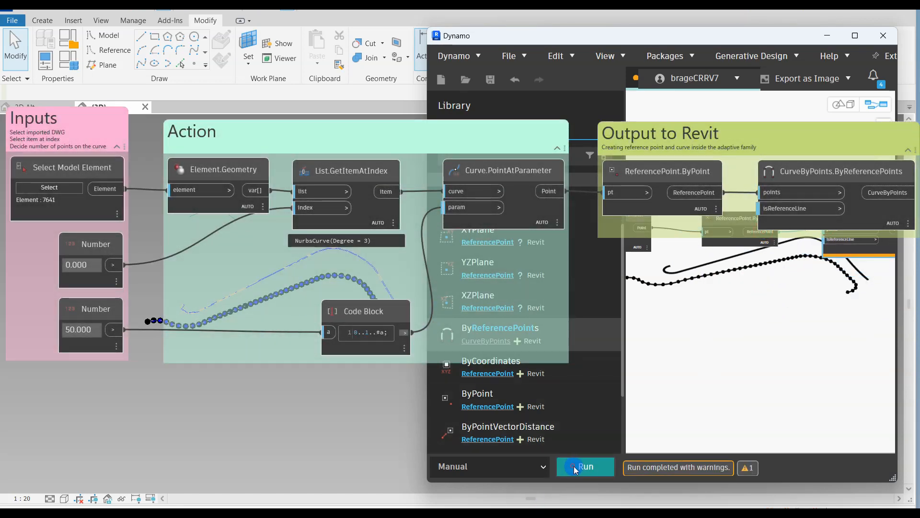
left_click(585, 467)
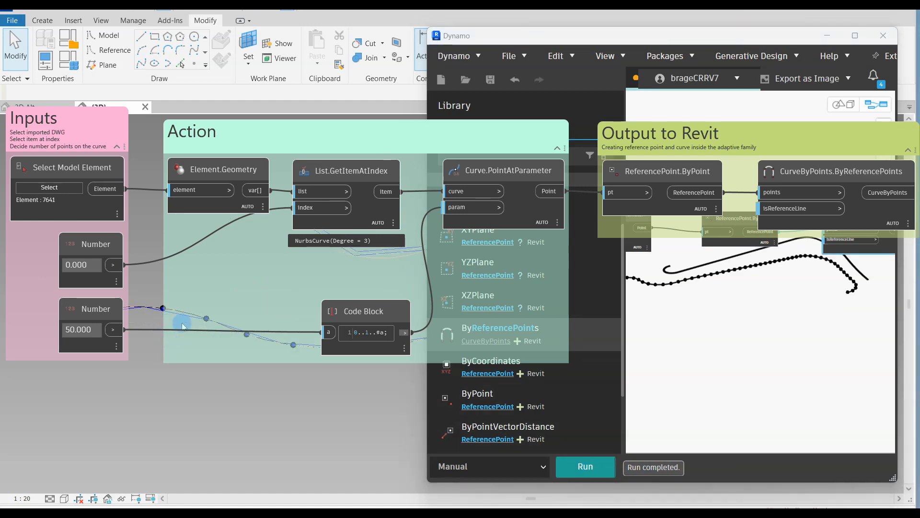